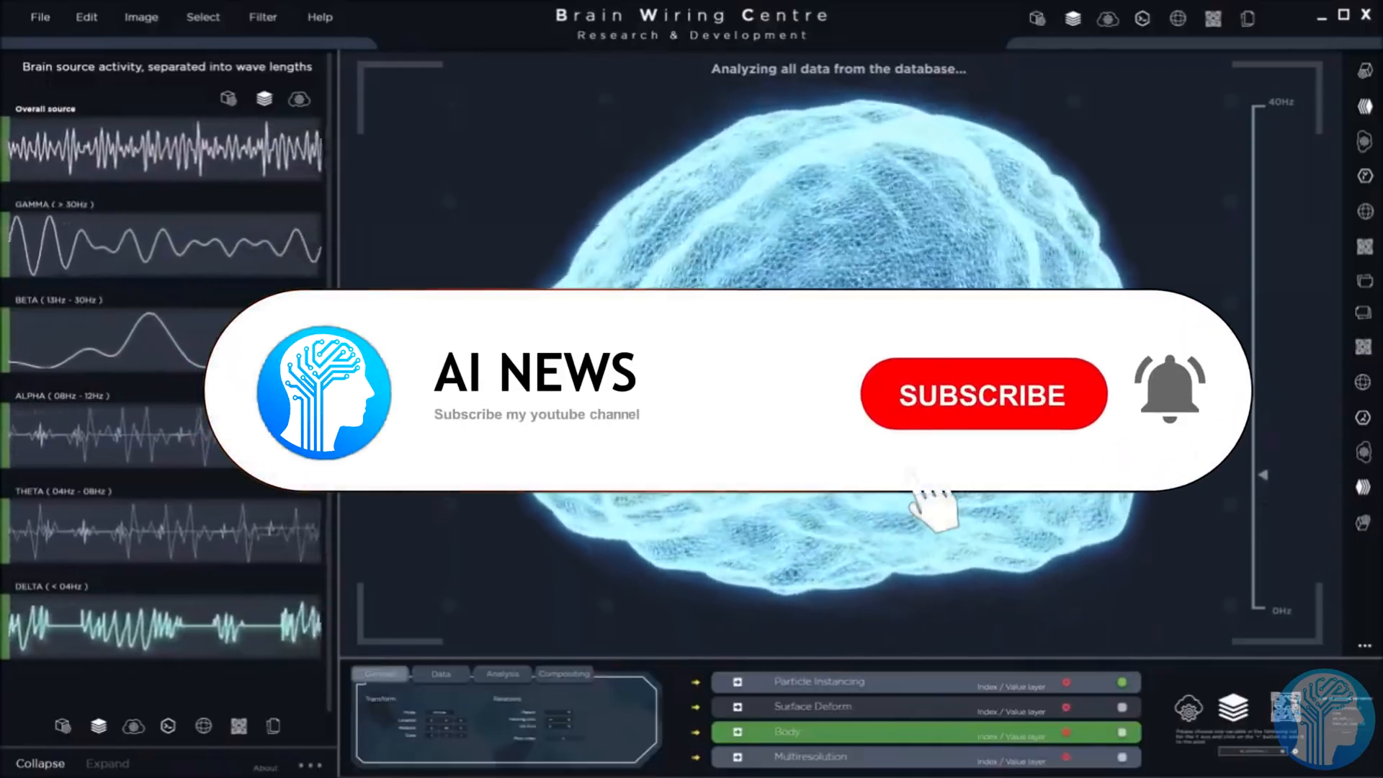
Subscribe to the AI News channel so the button changes to Subscribed and the bell activates.
click(981, 395)
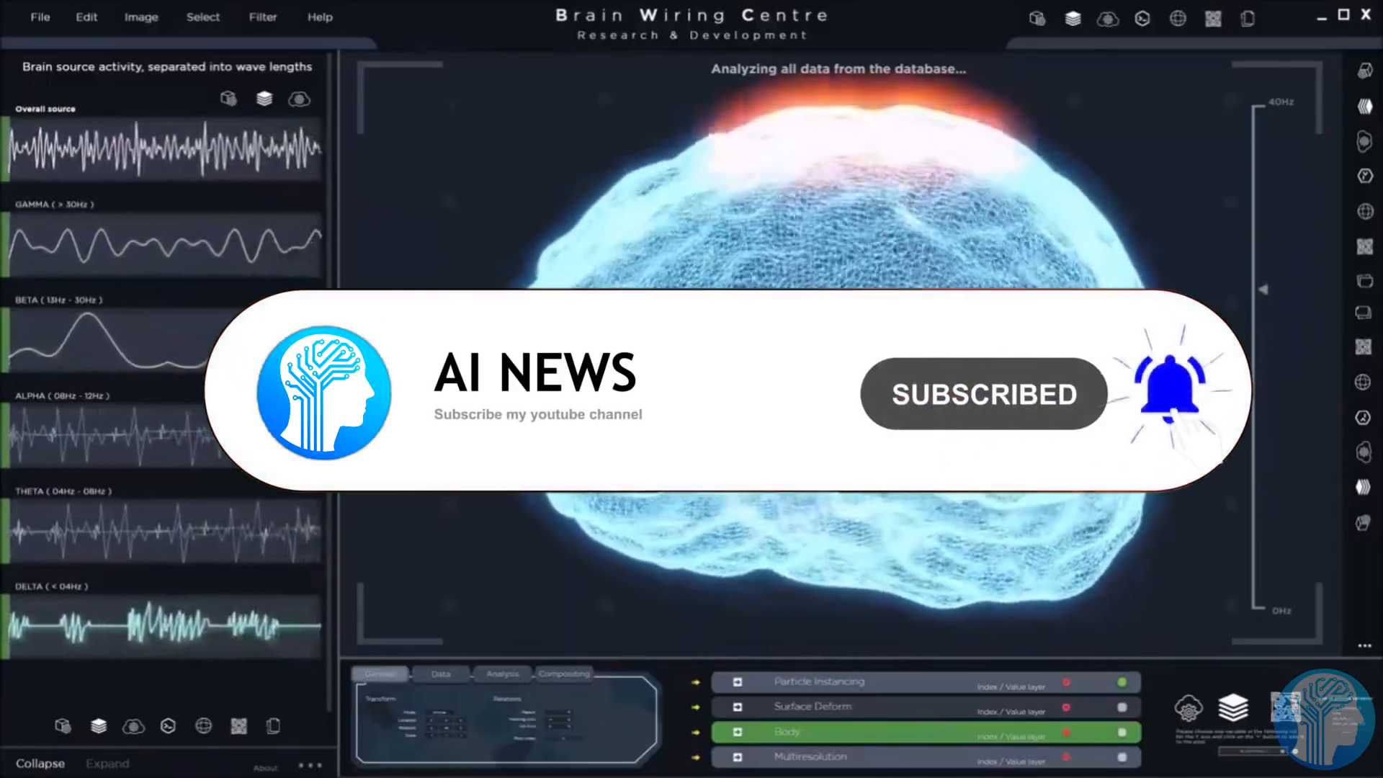